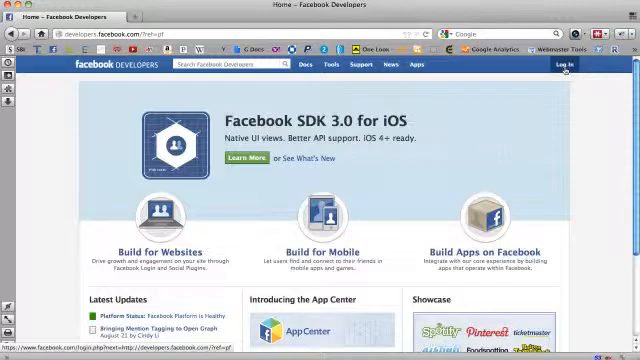
# - Log in from the top-right Log In link on the Facebook Developers home page
pyautogui.click(573, 65)
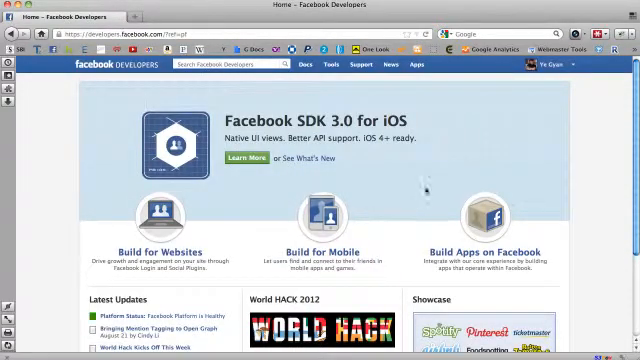
pyautogui.click(418, 66)
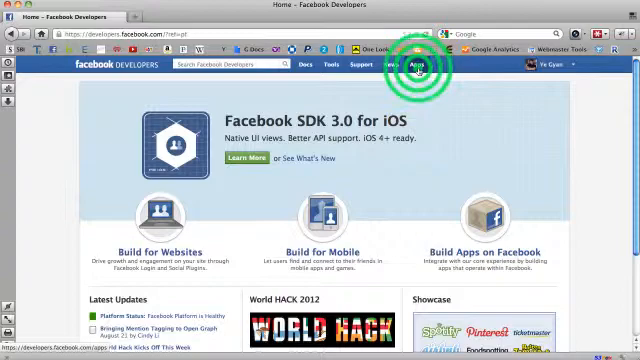
# - Go to Apps to view the YDP App summary with its App ID and secret
pyautogui.click(416, 65)
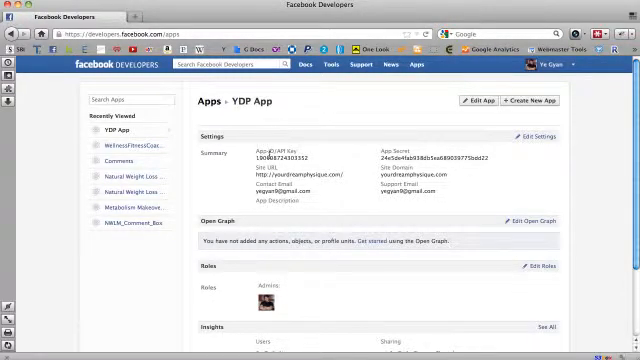
pyautogui.click(245, 149)
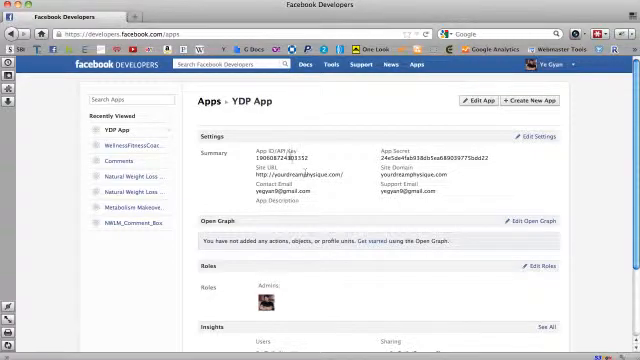
# - Select the YDP App site URL text and begin creating a new app
pyautogui.click(300, 175)
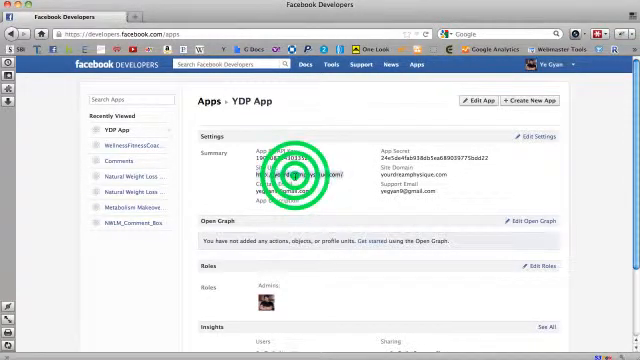
pyautogui.doubleClick(290, 170)
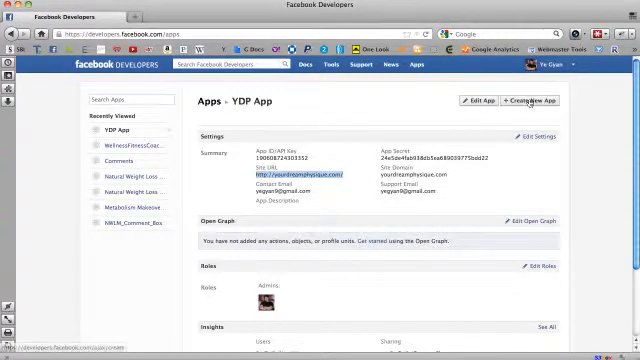
pyautogui.click(535, 103)
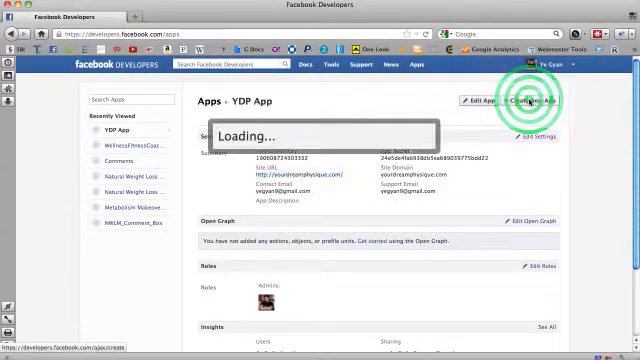
# - Name the new app 'Sampleapp', continue, and select the captcha box
pyautogui.click(518, 102)
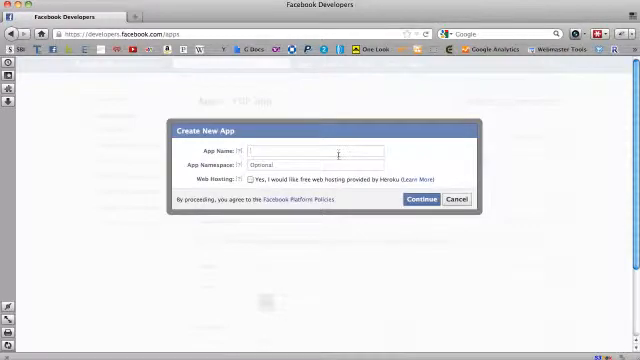
pyautogui.write('Sample')
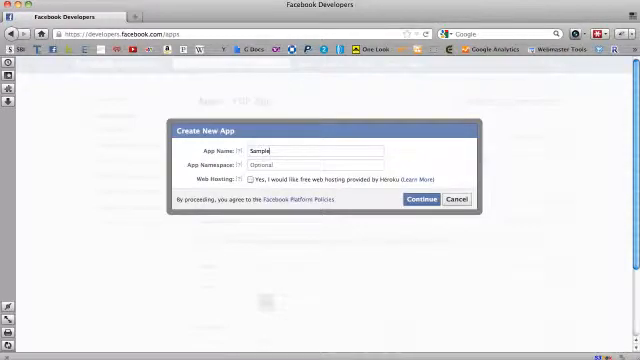
pyautogui.write('app')
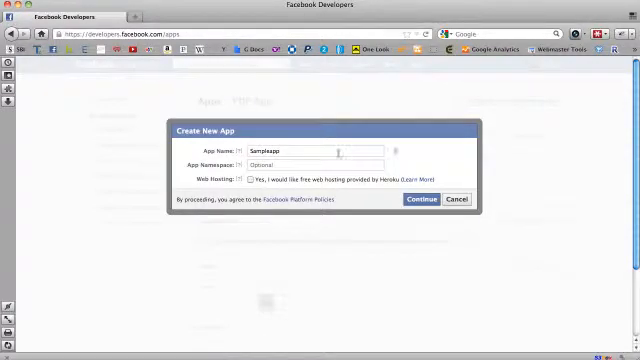
pyautogui.click(422, 199)
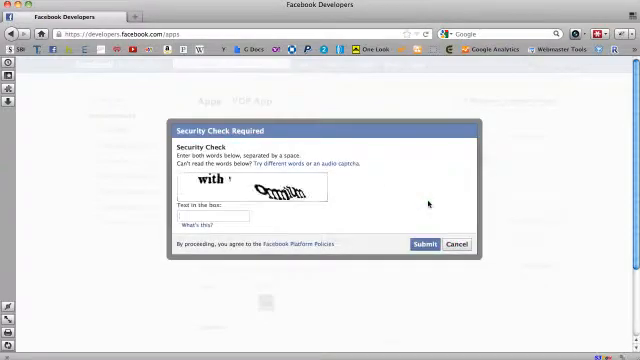
pyautogui.moveTo(411, 9)
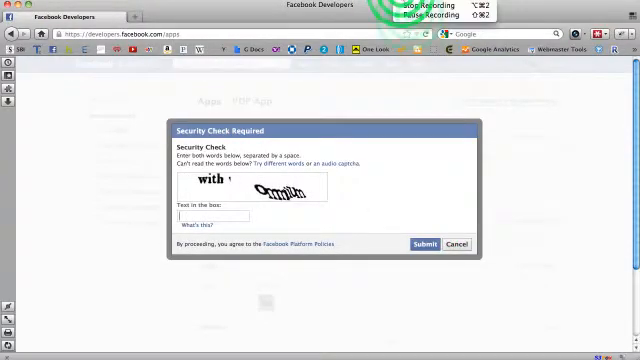
pyautogui.click(423, 244)
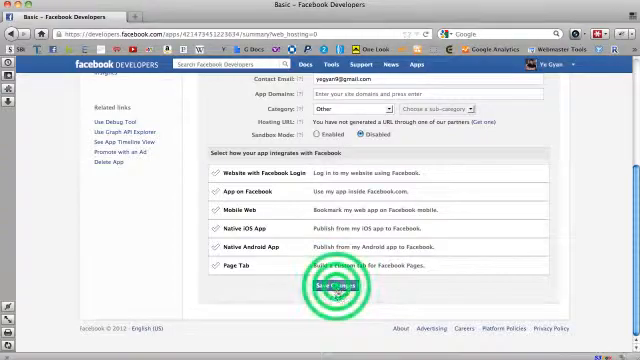
# - Save Sampleapp's Basic settings with Save Changes, keeping its App ID shown
pyautogui.click(332, 286)
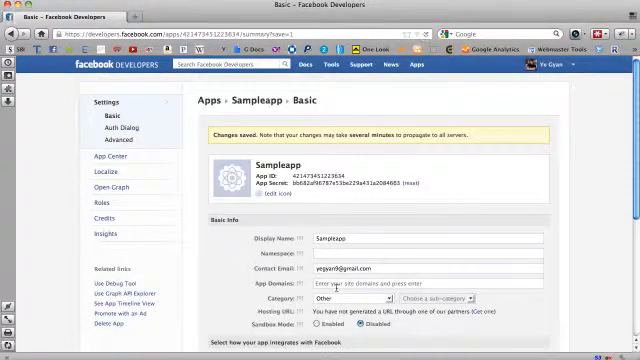